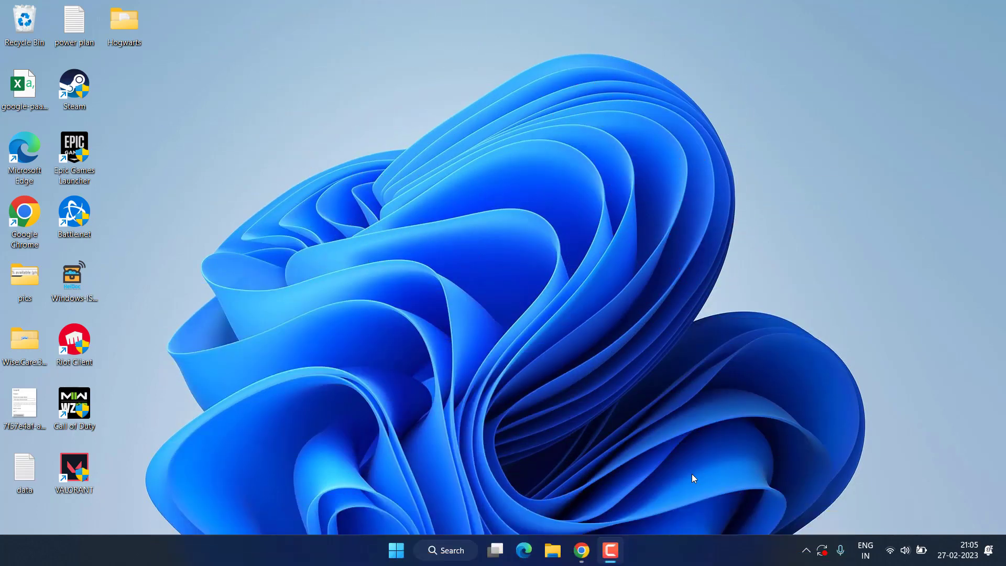
pyautogui.moveTo(650, 422)
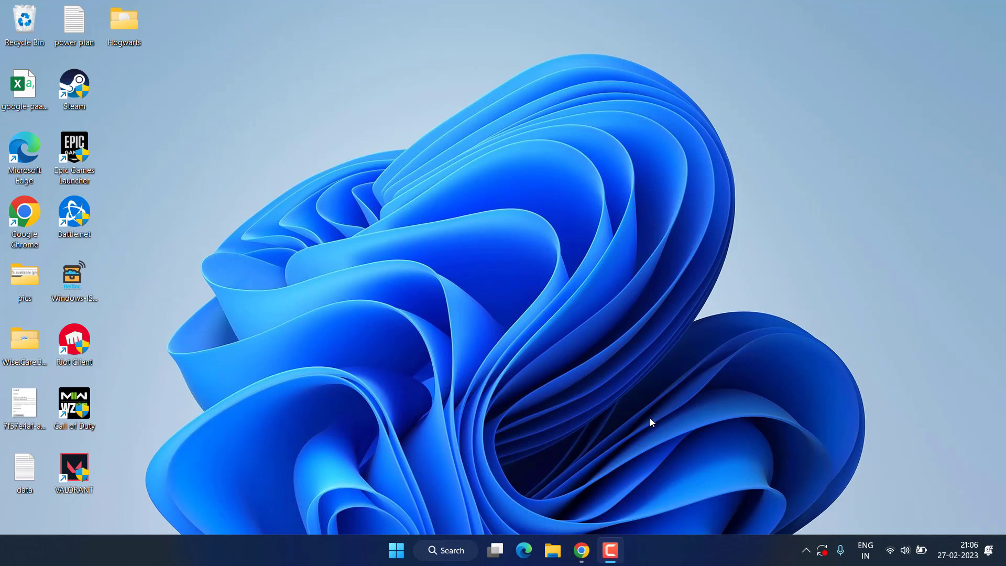
pyautogui.moveTo(559, 74)
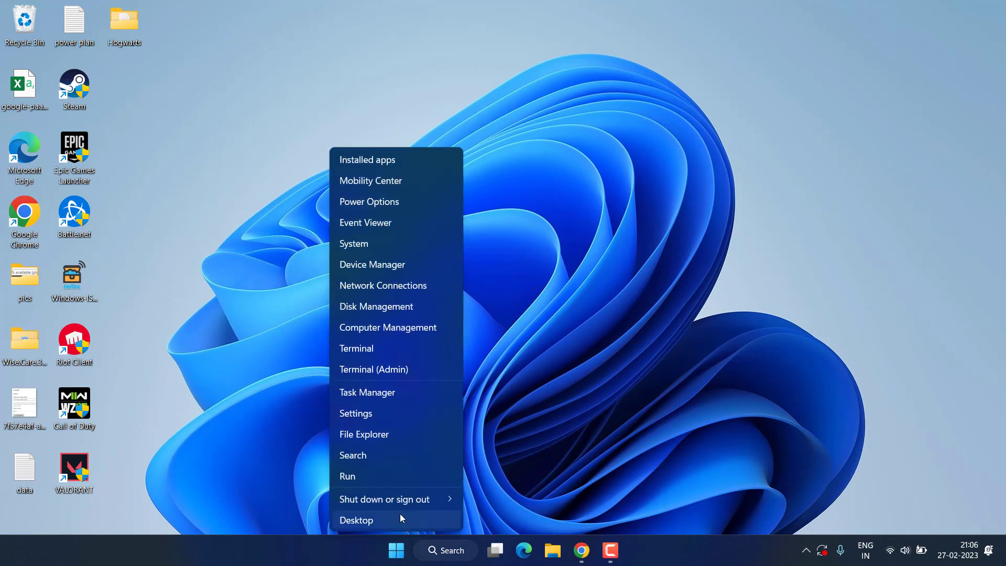
# Step: Run an automatic driver search for the ACPI battery and dismiss the 'best driver already installed' result
pyautogui.click(356, 519)
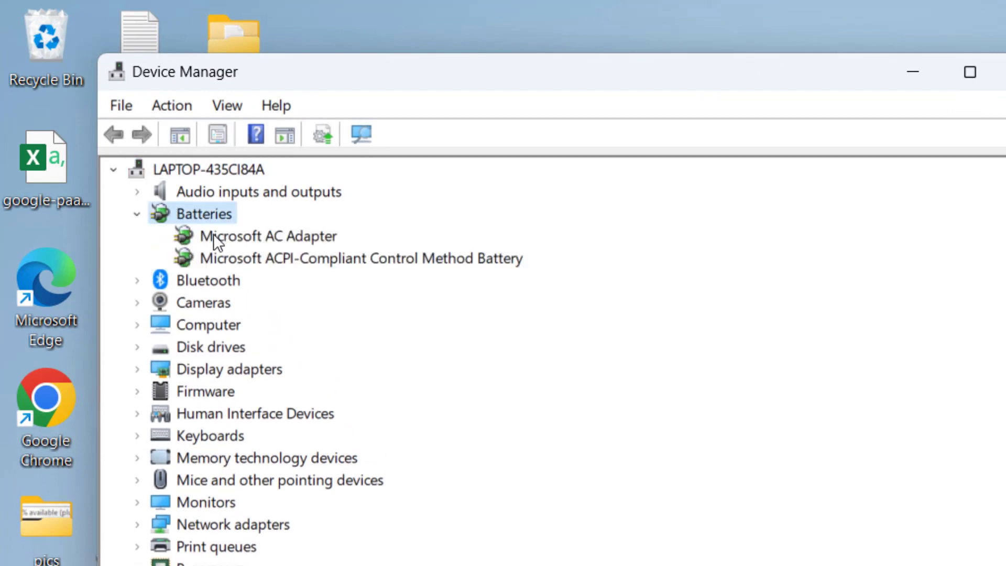
pyautogui.rightClick(289, 258)
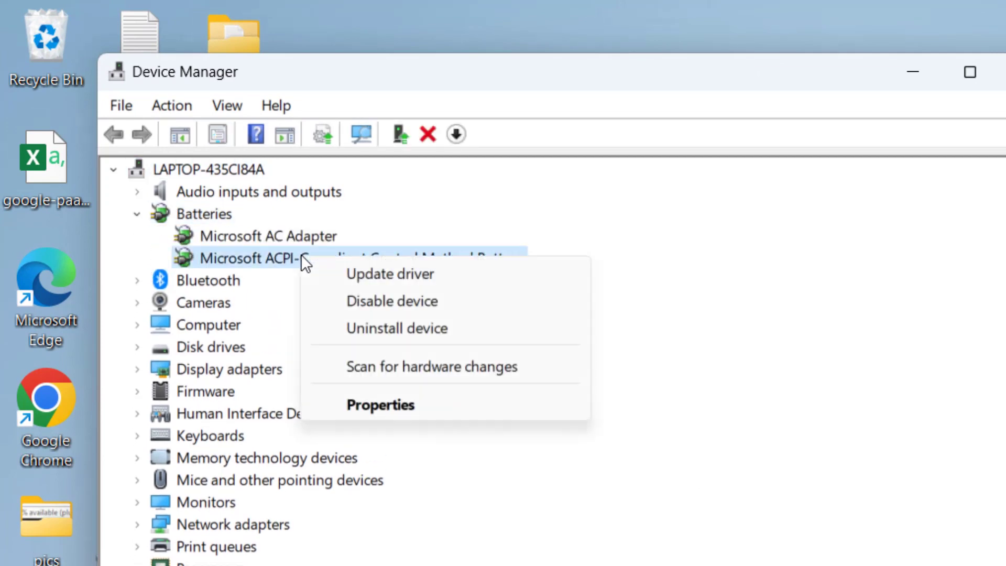
pyautogui.click(390, 273)
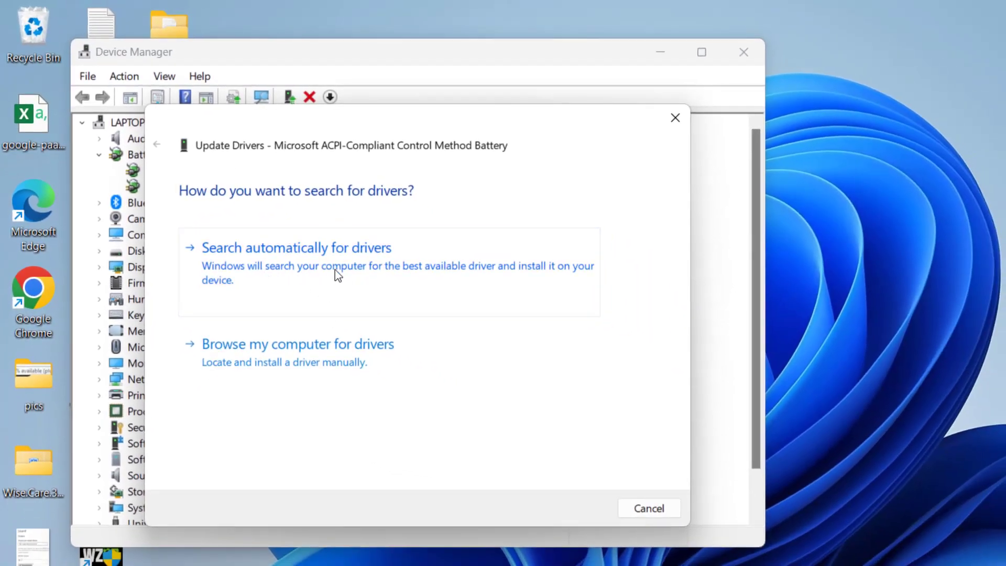
pyautogui.click(295, 247)
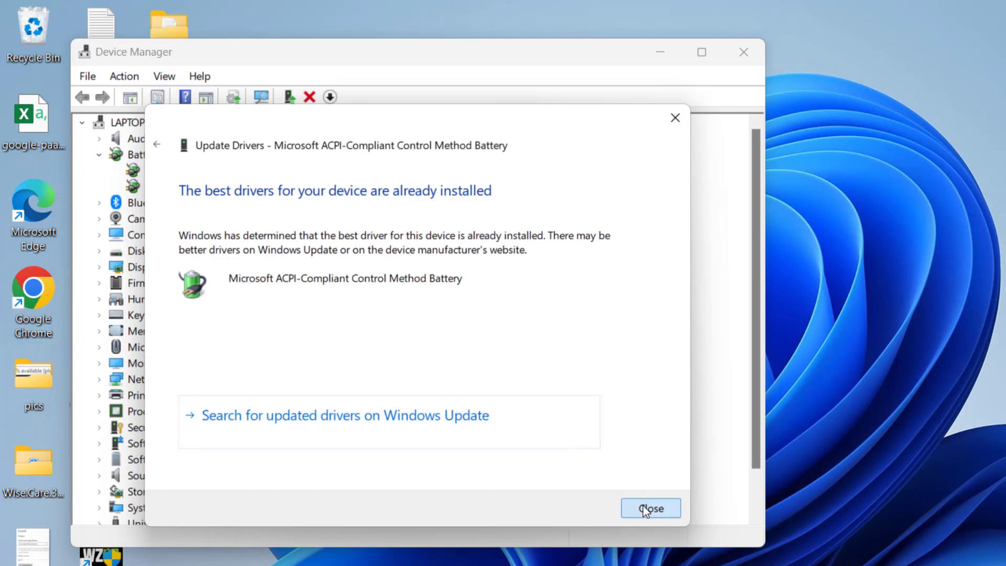
pyautogui.click(649, 507)
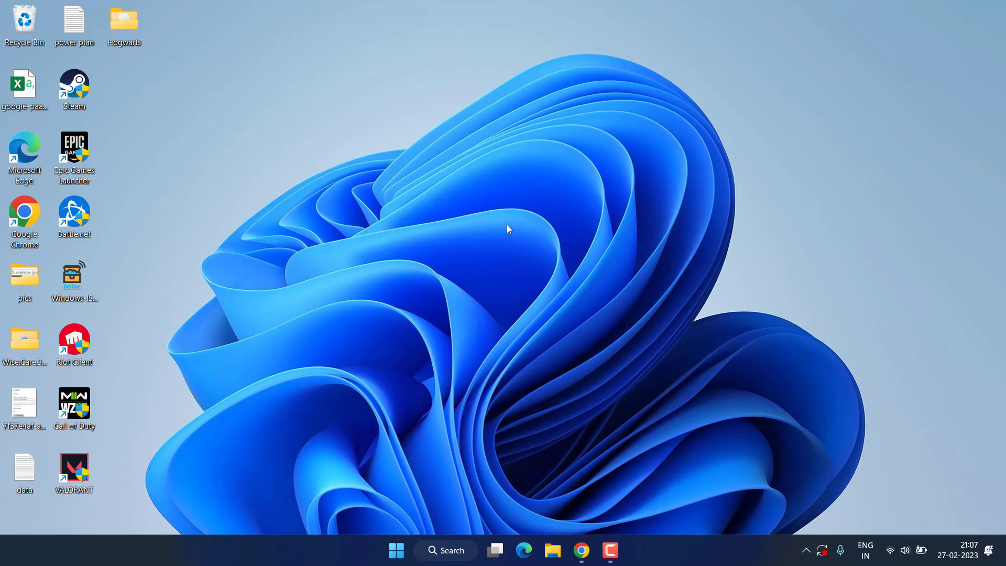
pyautogui.moveTo(210, 375)
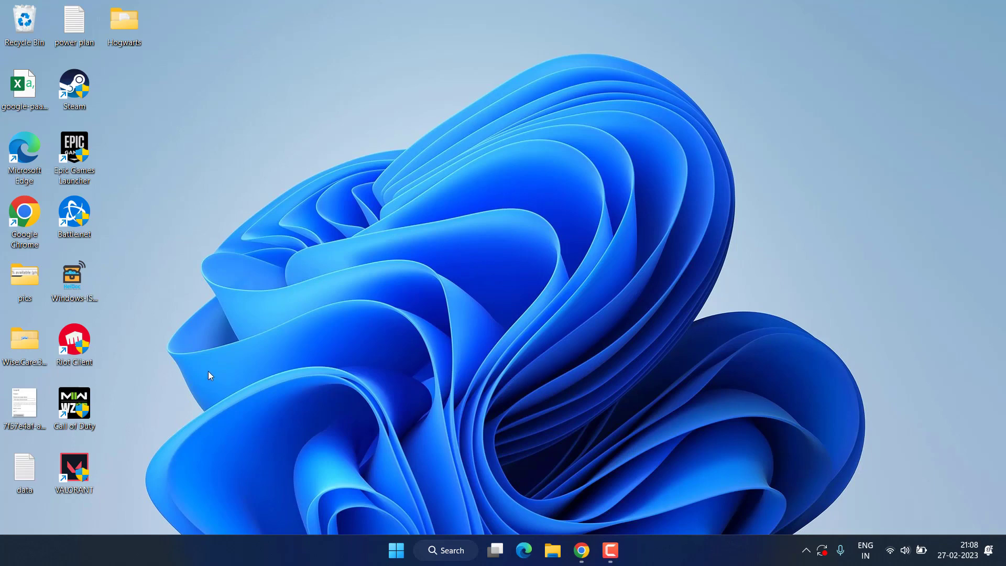
pyautogui.moveTo(363, 532)
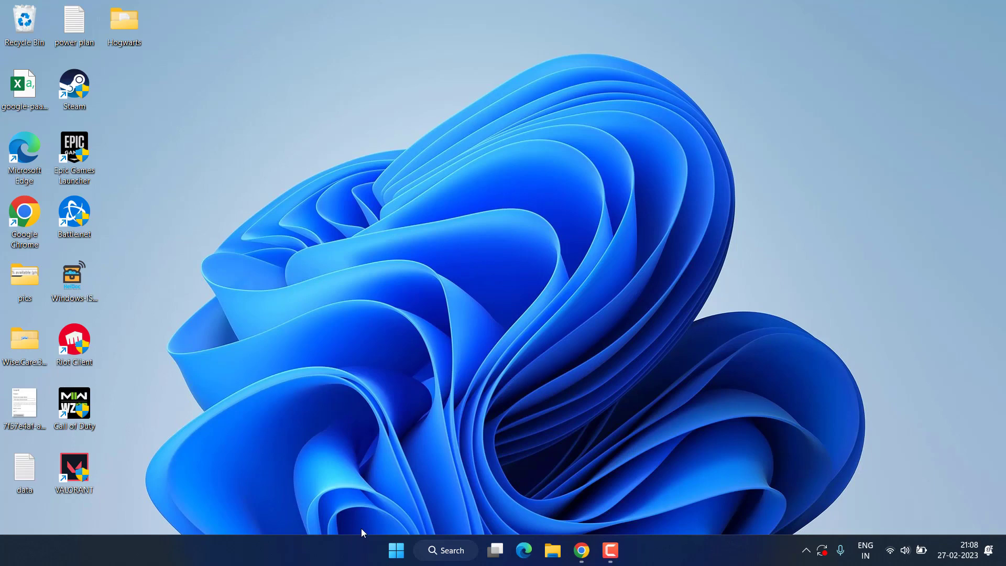
# Step: Launch cmd and run powercfg /batteryreport, selecting the reported battery-report.html path
pyautogui.write('cmd')
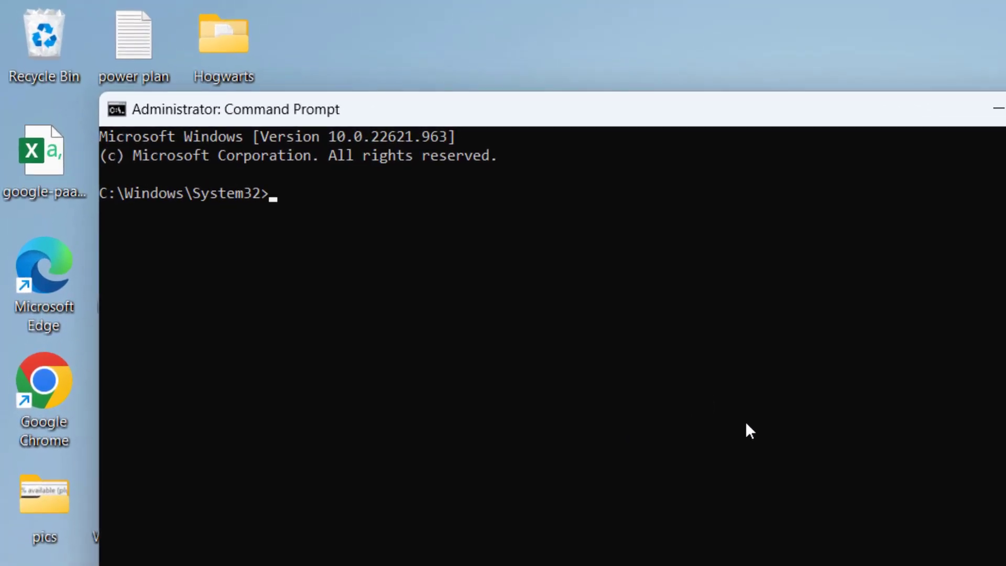
pyautogui.write('powerc')
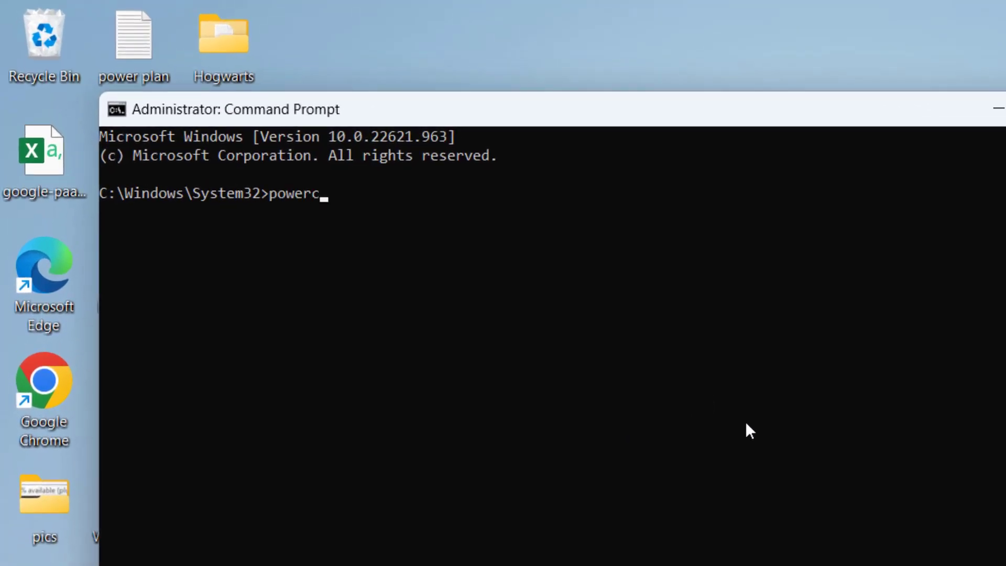
pyautogui.write('fg /ba')
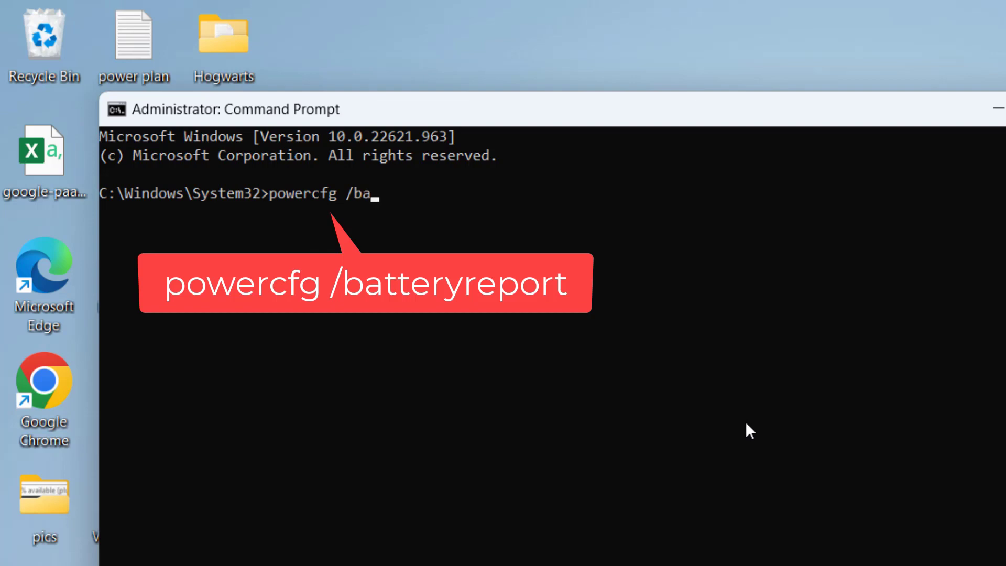
pyautogui.write('tteryreport')
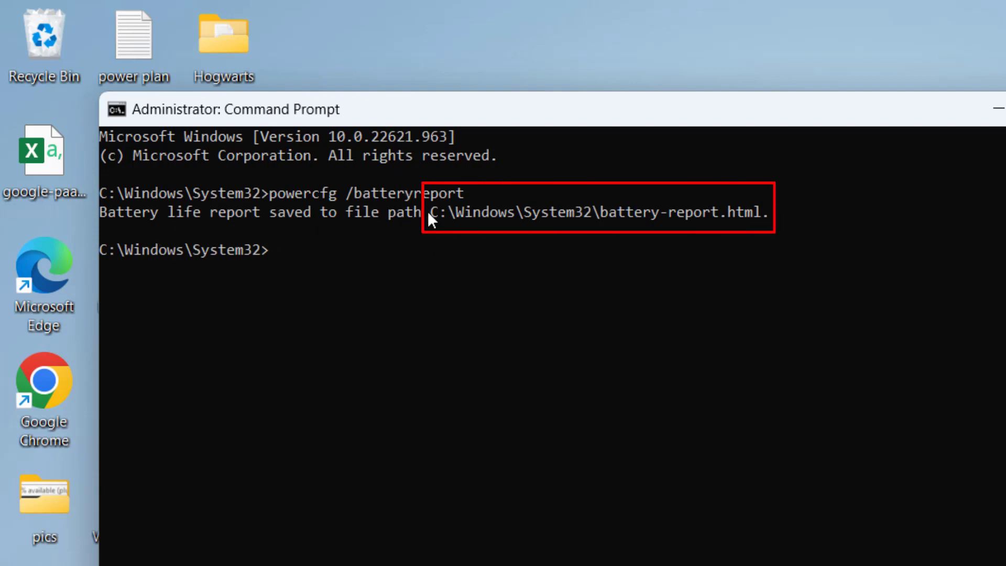
pyautogui.moveTo(429, 210); pyautogui.dragTo(749, 211)
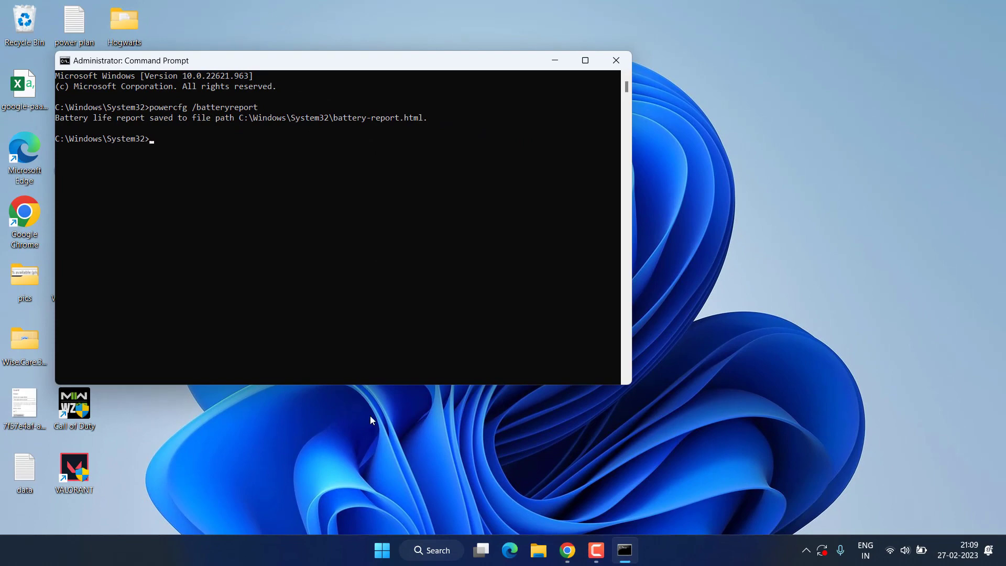
# Step: Launch battery-report.html from System32 via the Run dialog to display the report
pyautogui.rightClick(381, 550)
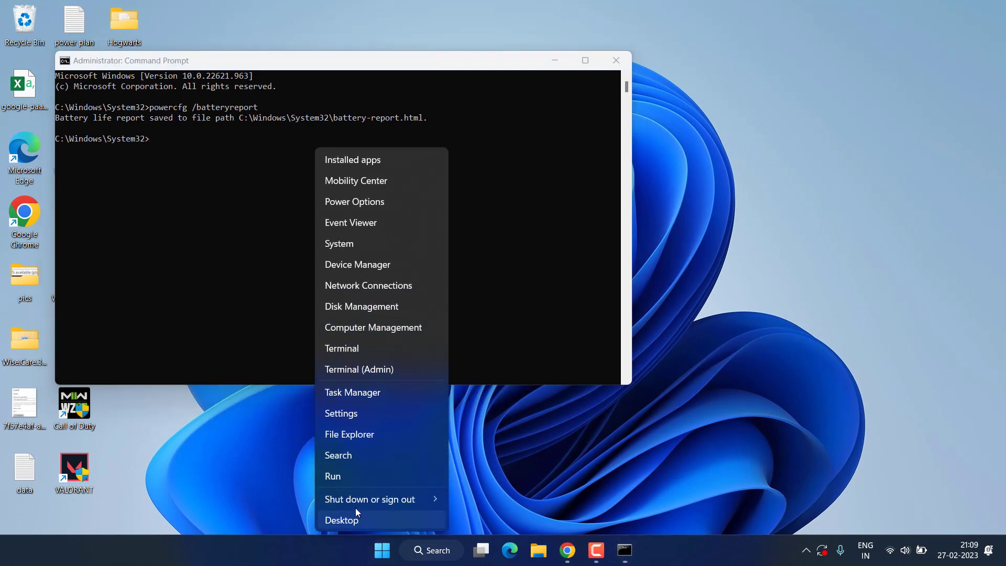
pyautogui.click(332, 476)
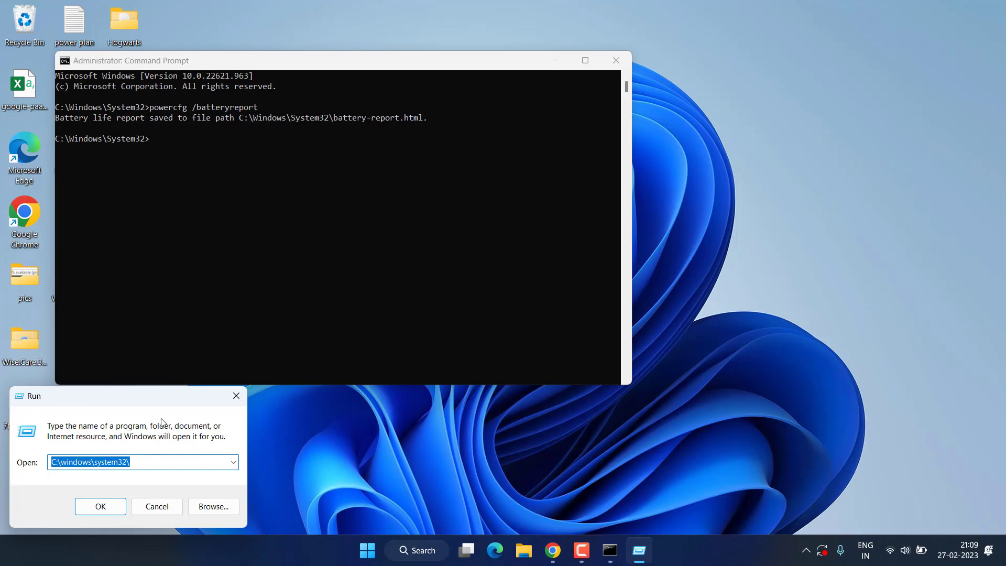
pyautogui.write('battery-report.html')
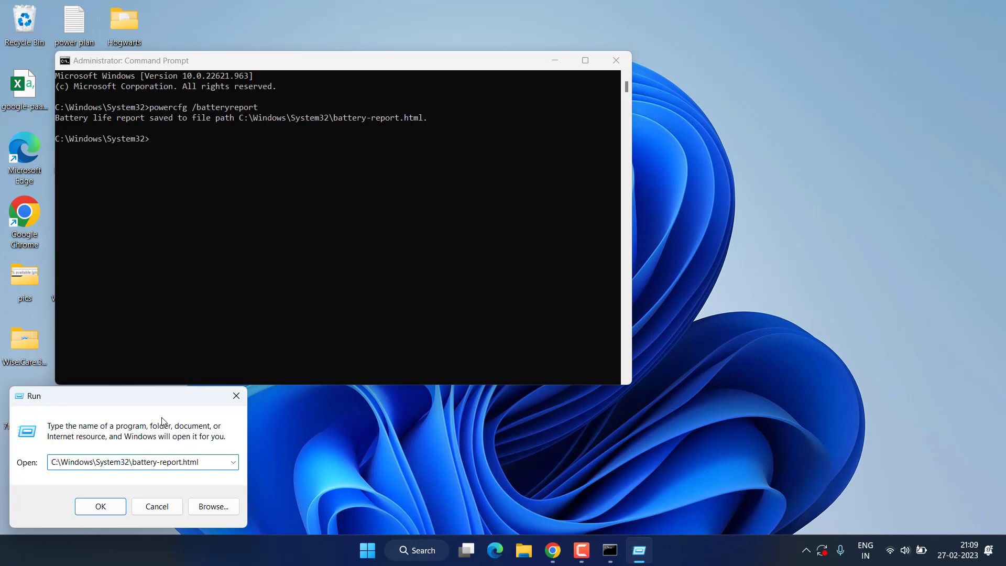
pyautogui.click(100, 505)
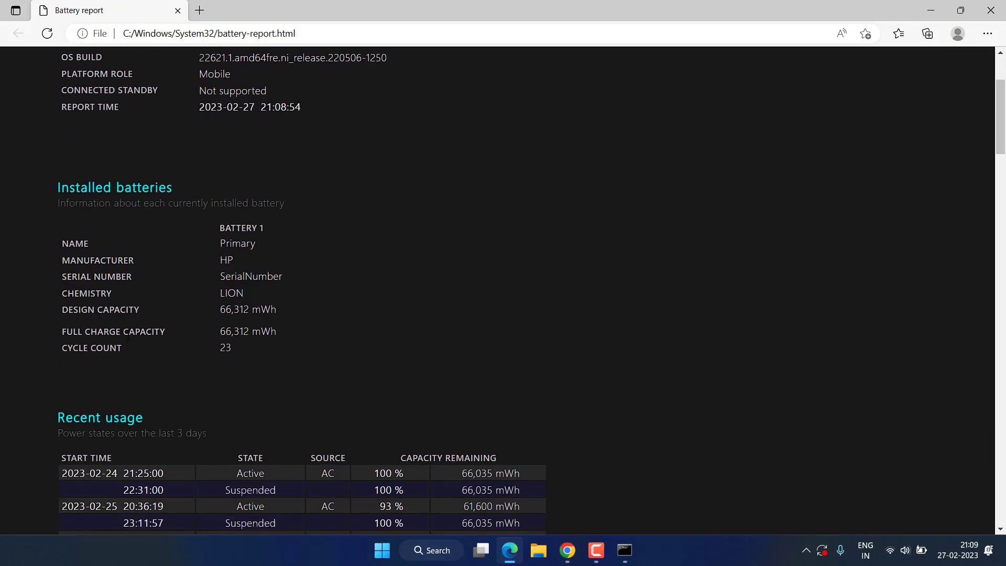
pyautogui.doubleClick(103, 309)
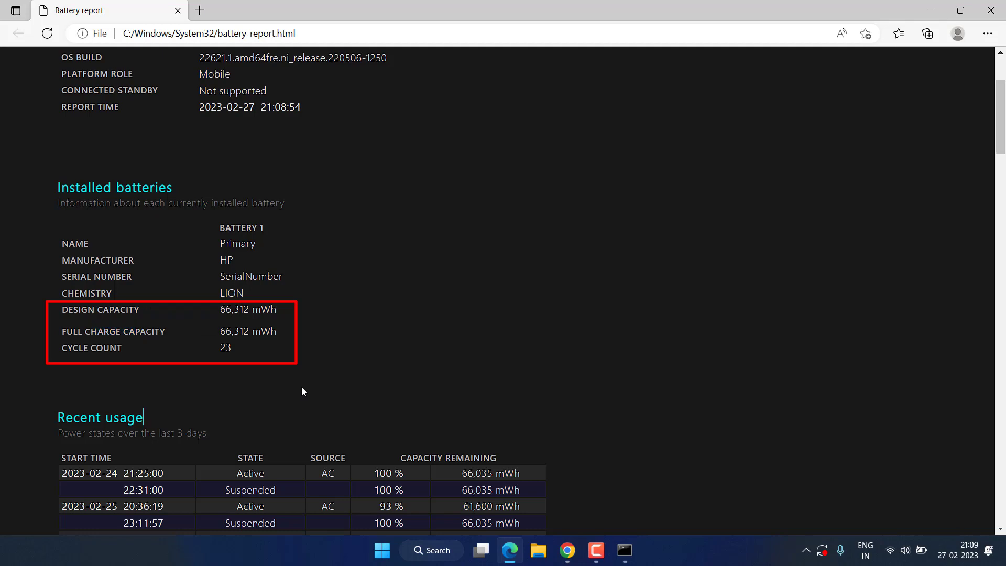
pyautogui.moveTo(287, 329)
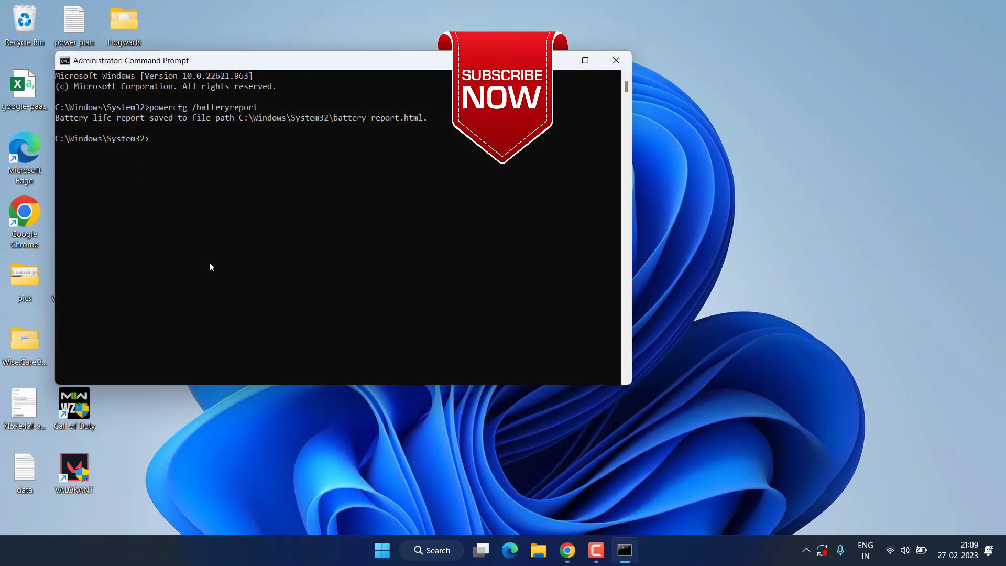
# Step: Close the Command Prompt window, leaving the desktop clear
pyautogui.click(614, 59)
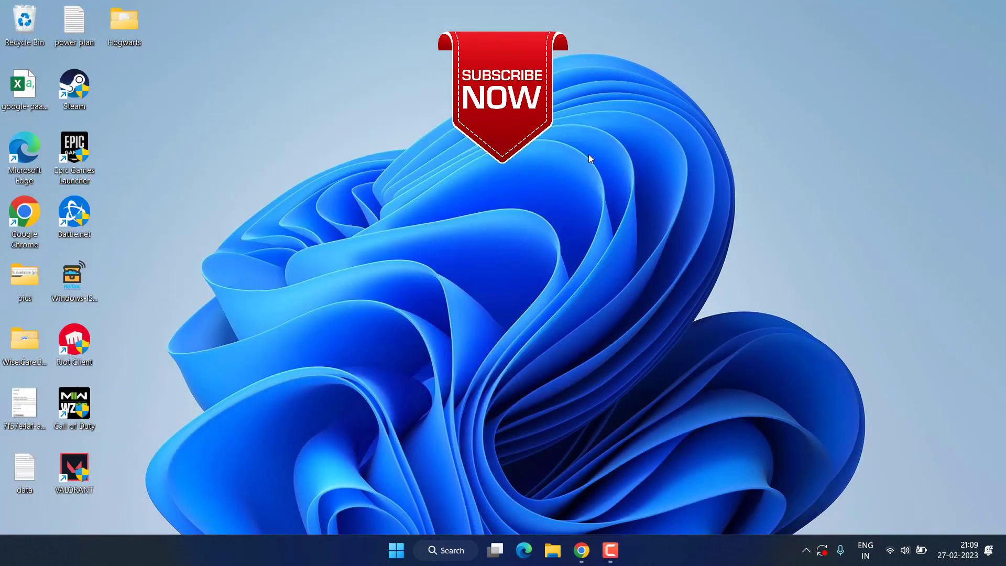